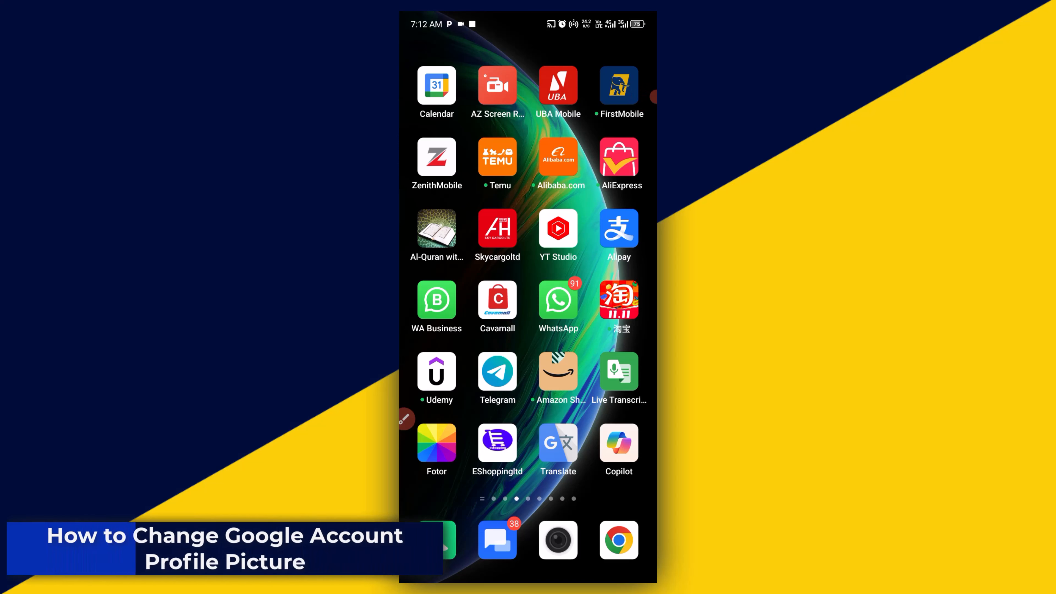
Swipe the home screen to the page holding the Settings app
scroll("left", 3)
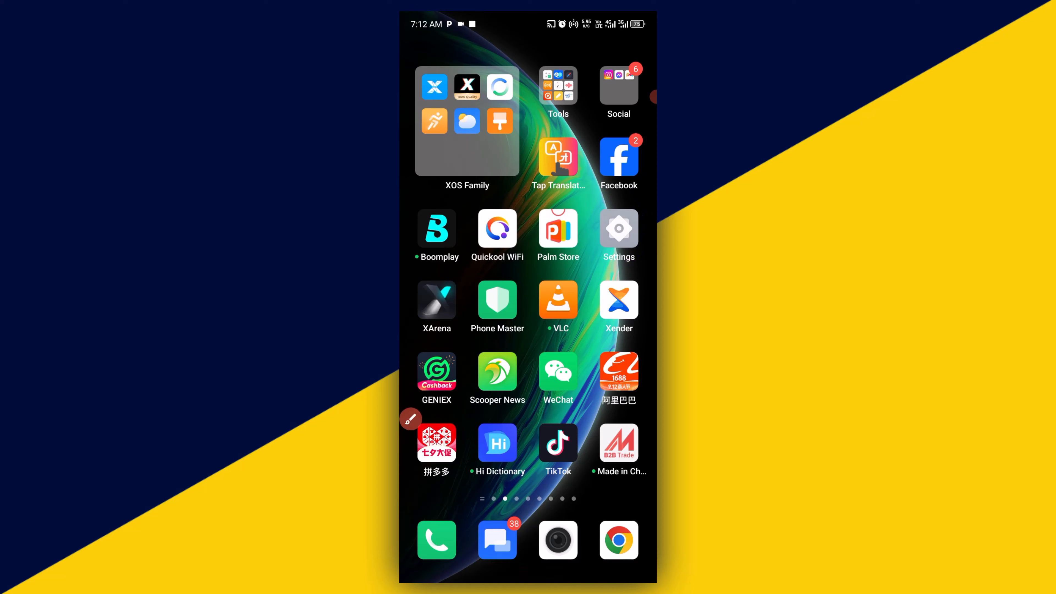
Go from Settings into the Google services page for the signed-in account
left_click(617, 227)
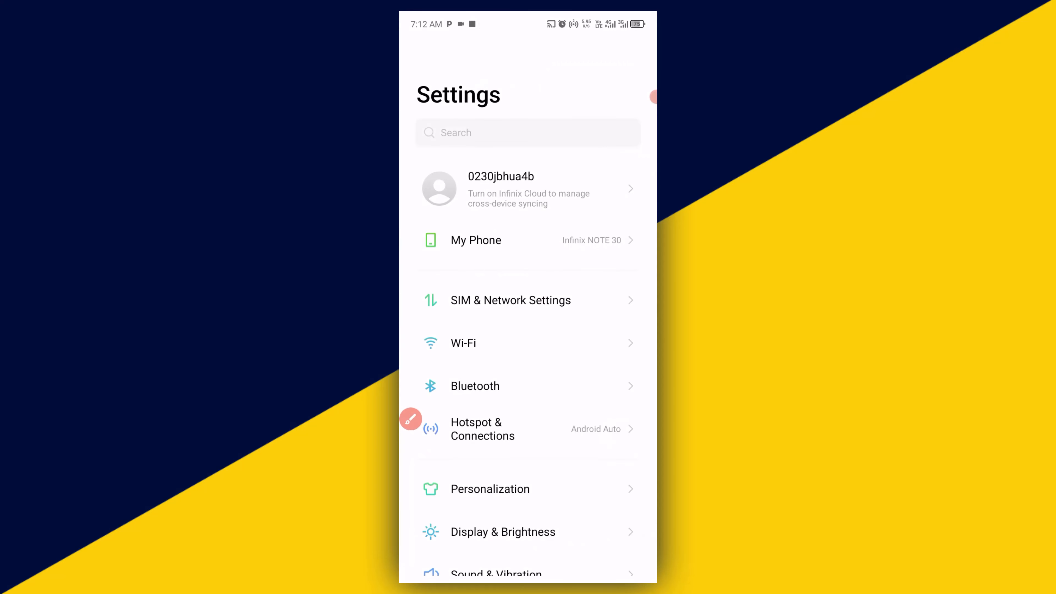
scroll("down", 3)
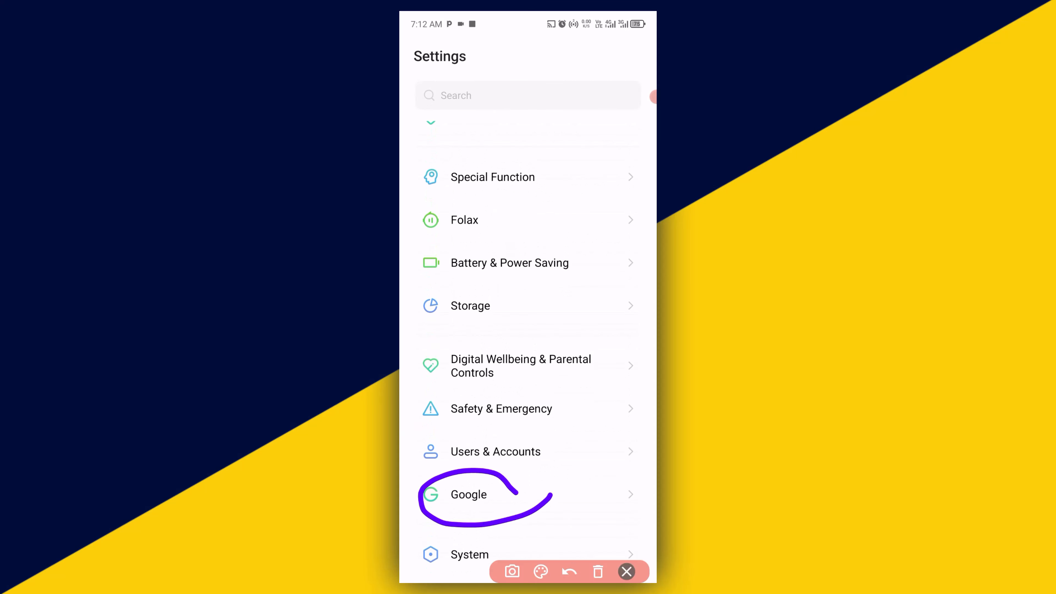
left_click(468, 494)
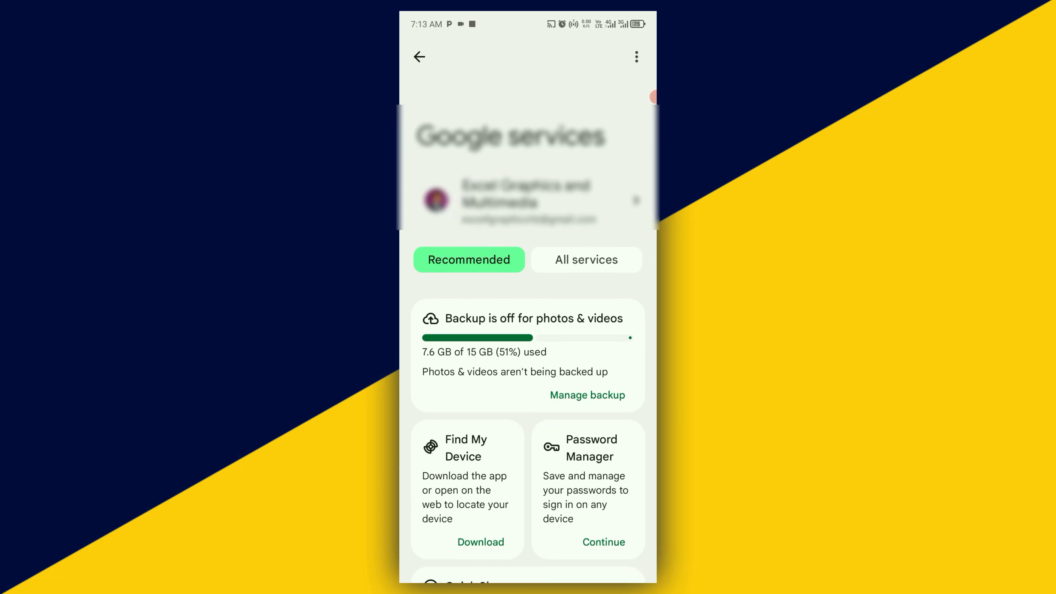
Reach the Google Account management home and its Personal info section via the account avatar
left_click(435, 201)
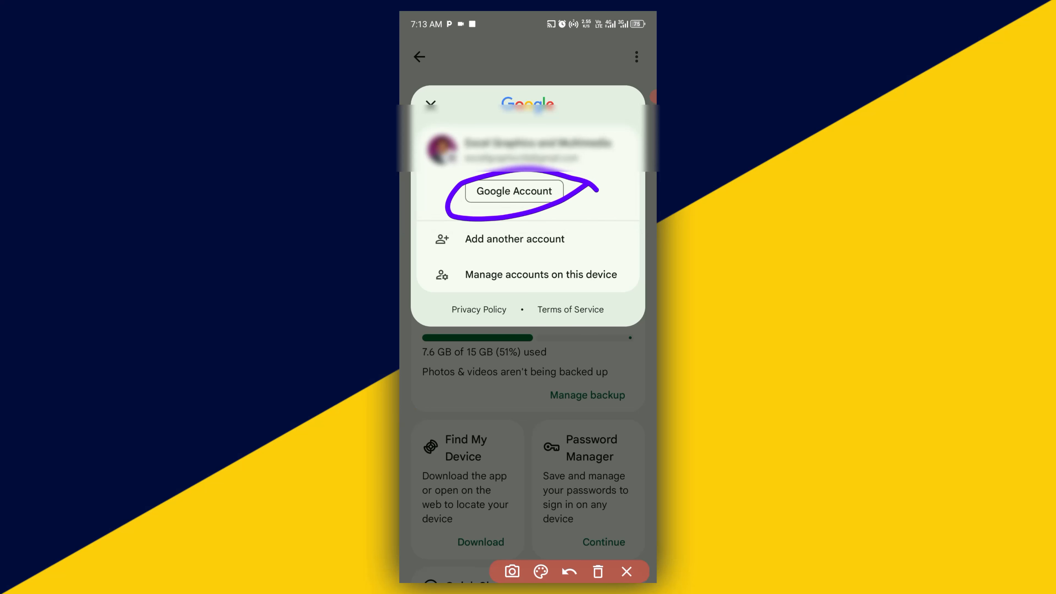
left_click(513, 190)
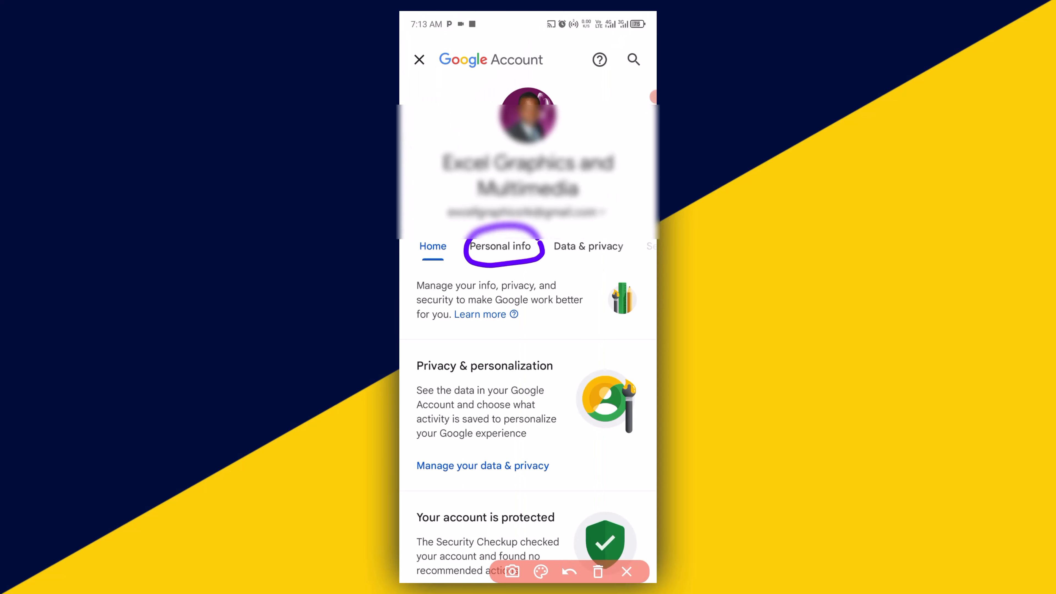
left_click(500, 246)
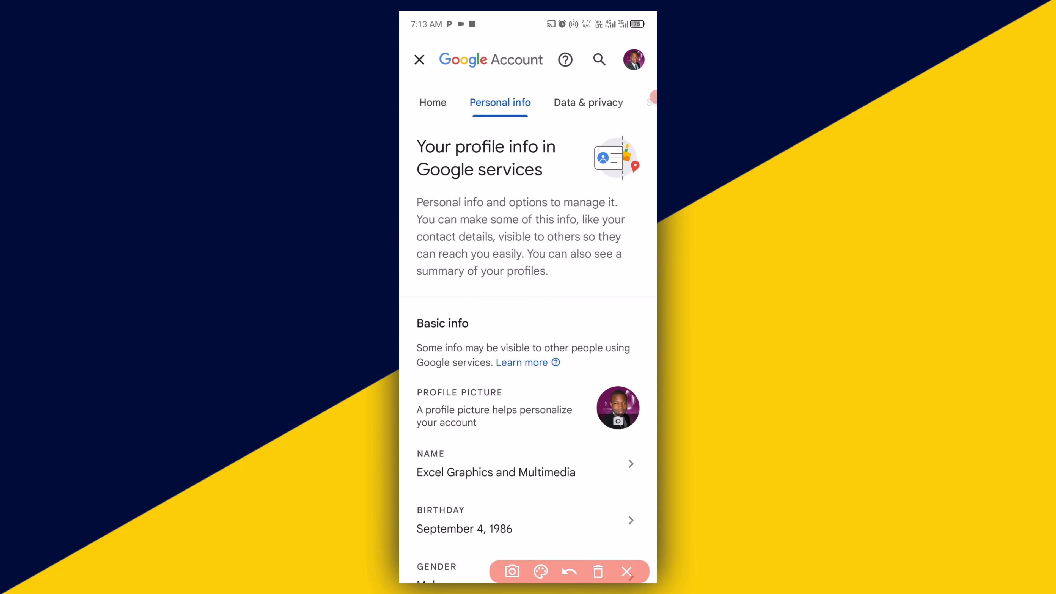
Show the Profile picture page with the current photo from Basic info
left_click(419, 59)
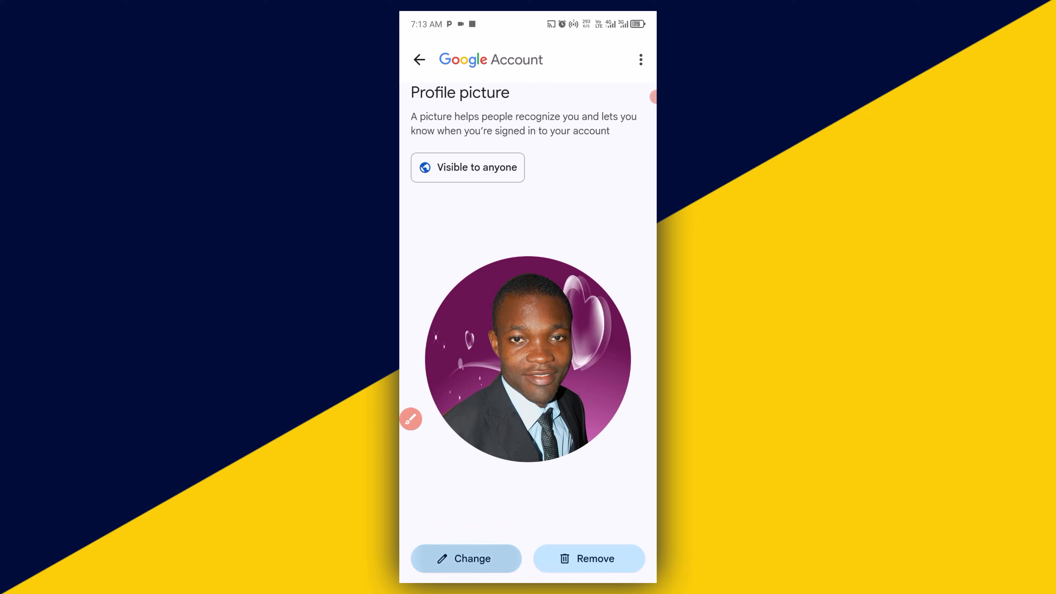
Start changing the picture and switch to Device photos, offering Camera or Media picker sources
left_click(466, 558)
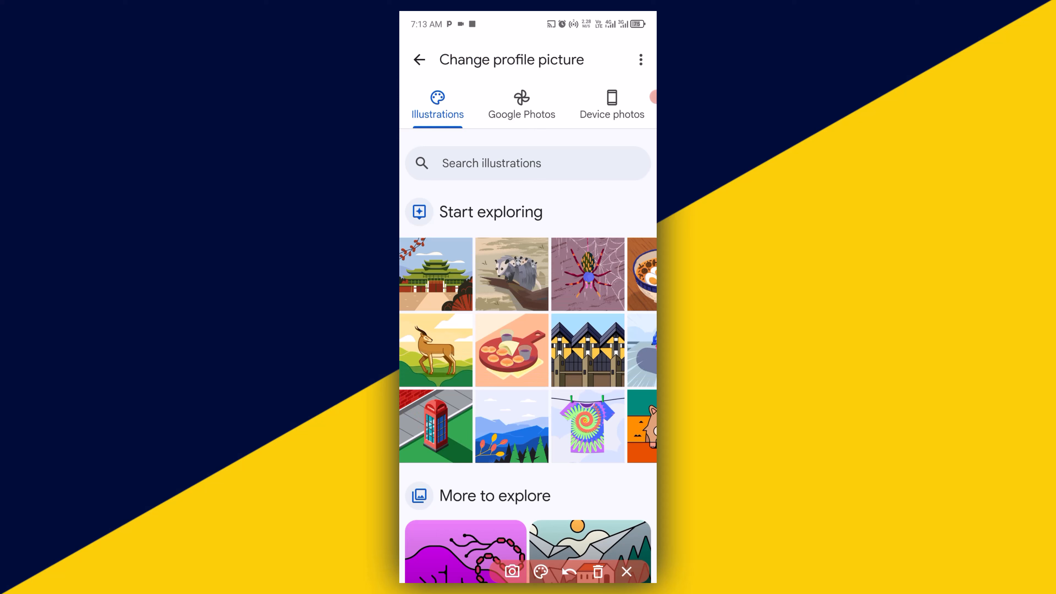
left_click(521, 105)
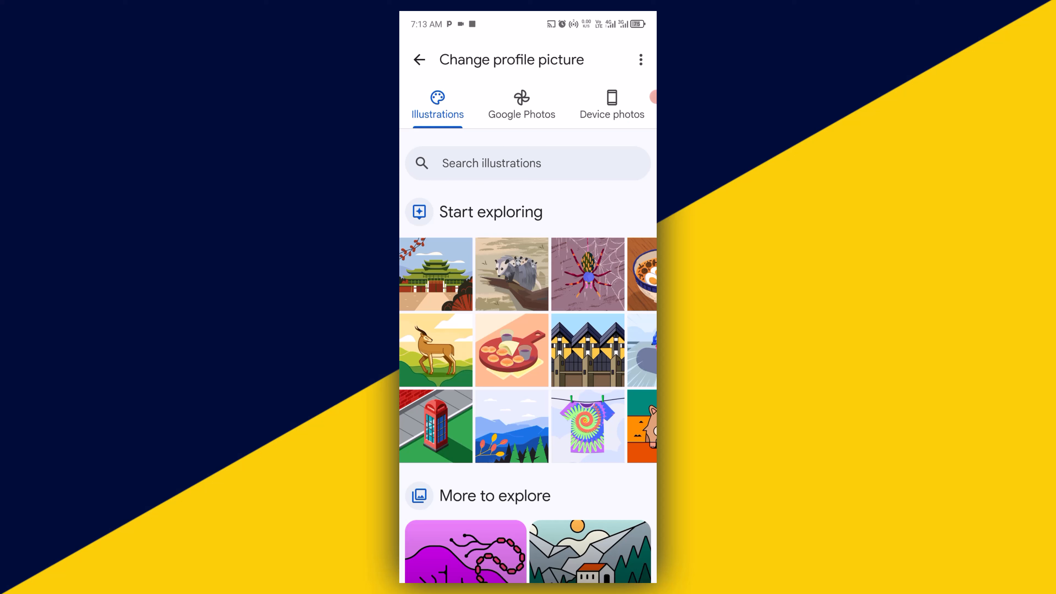
left_click(611, 105)
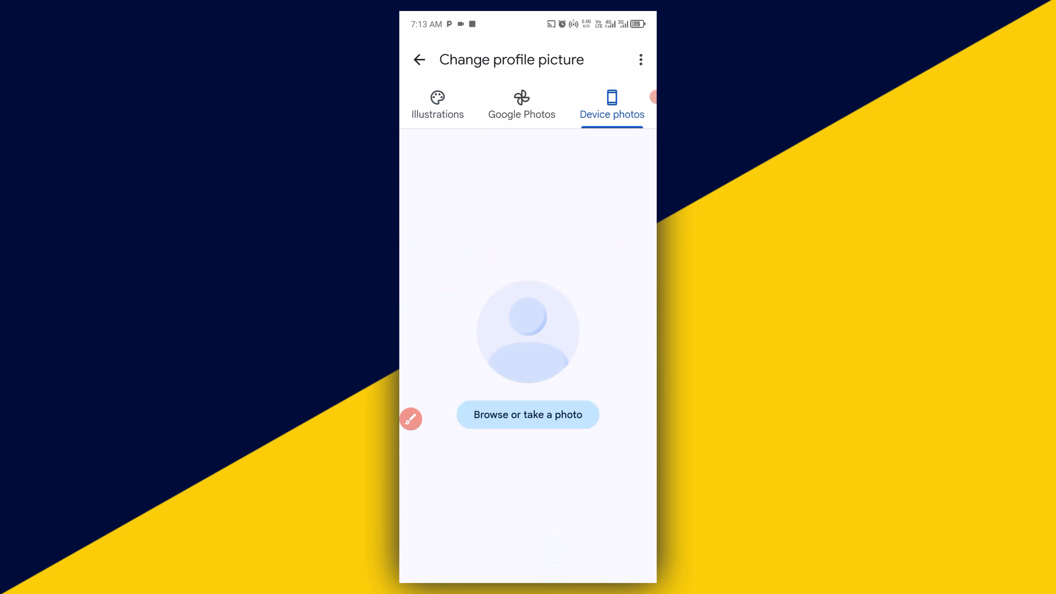
left_click(411, 418)
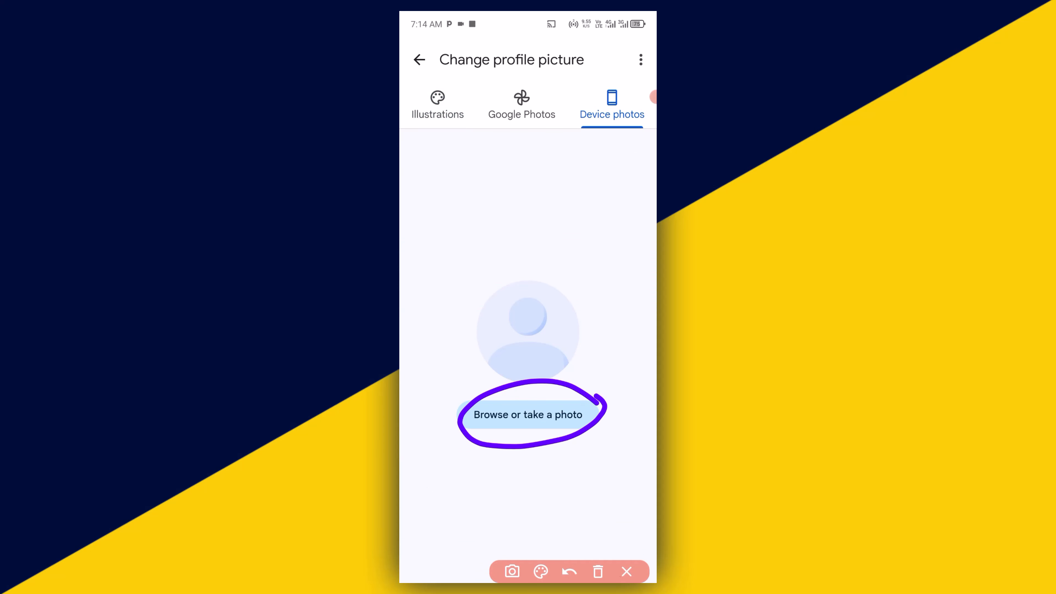
left_click(527, 414)
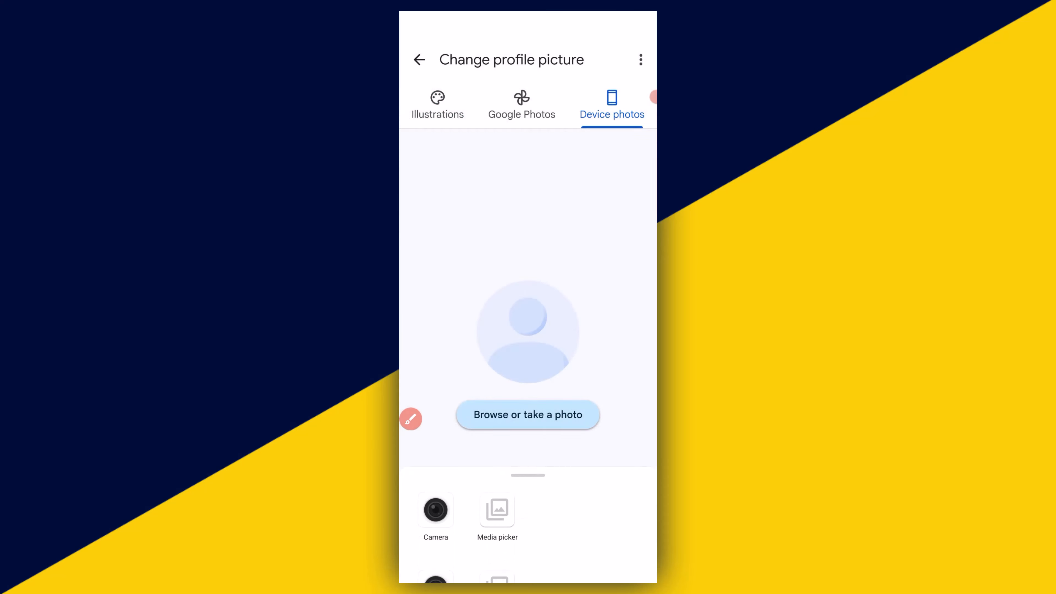
Pick a photo from Recent in the media picker so it uploads as the new profile picture
left_click(528, 414)
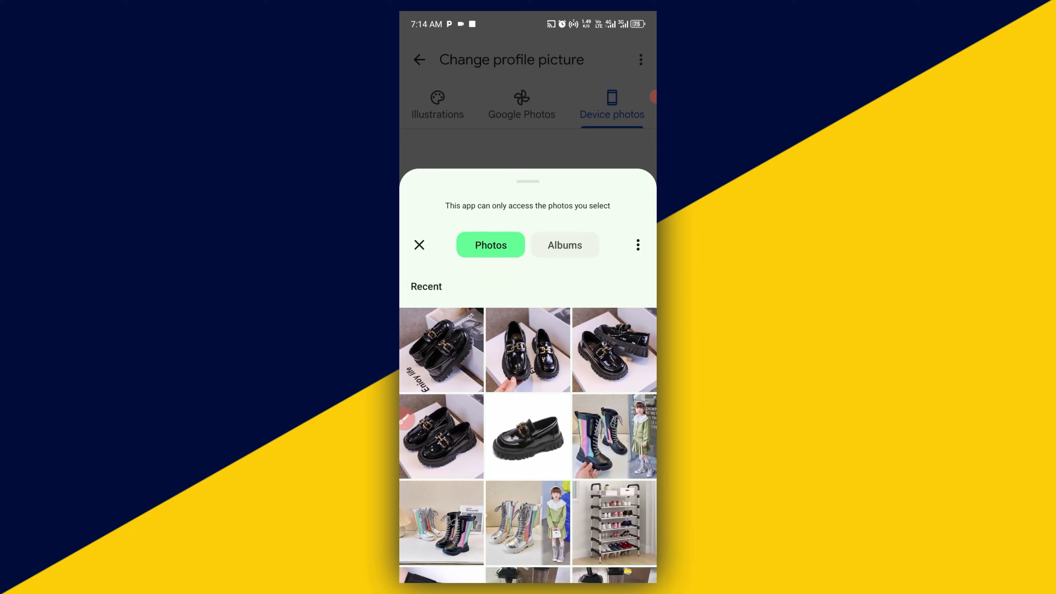
scroll("down", 3)
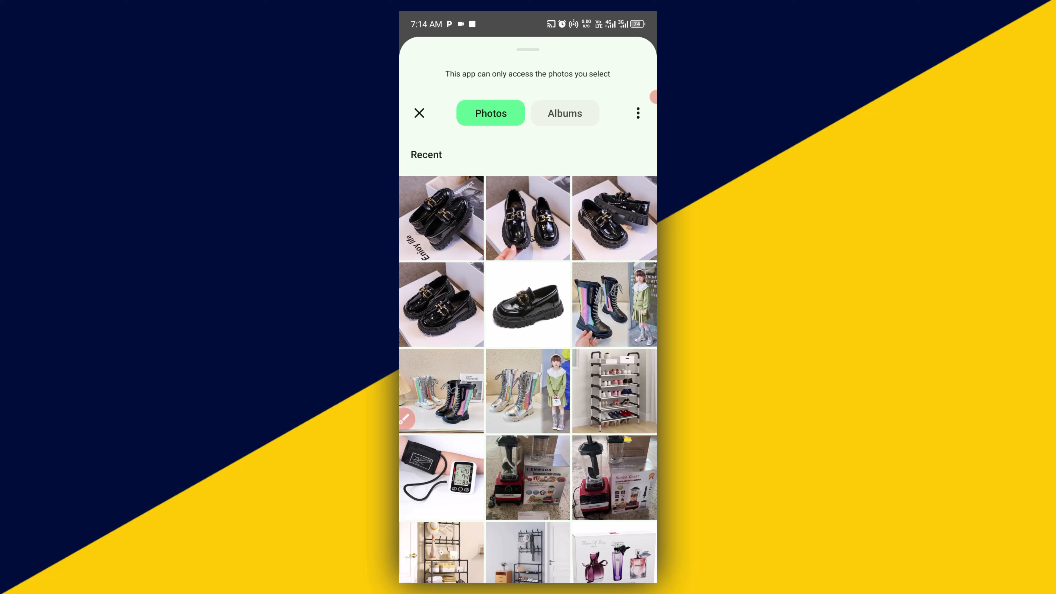
left_click(441, 218)
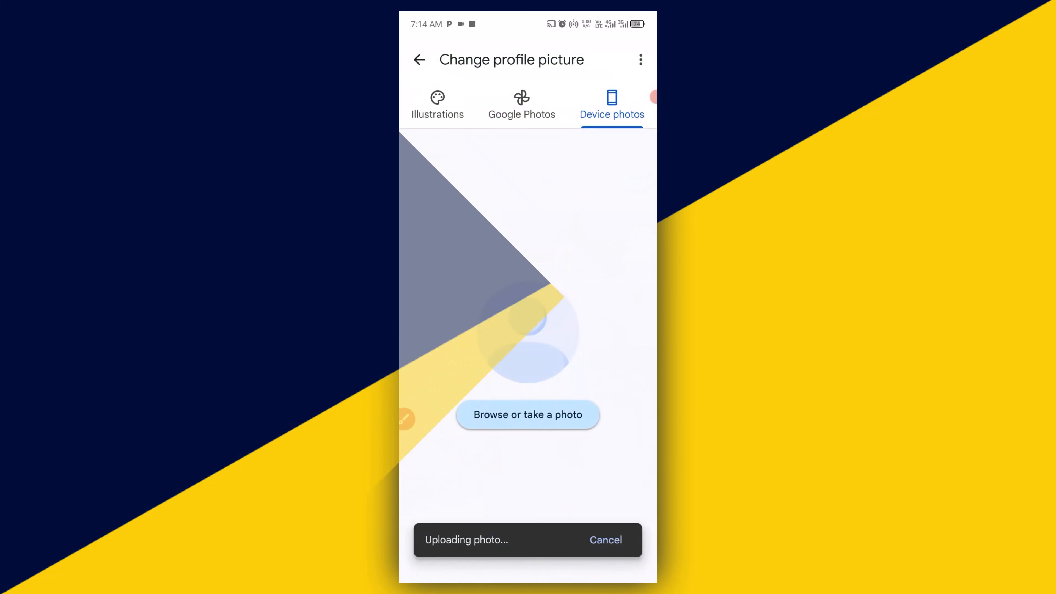